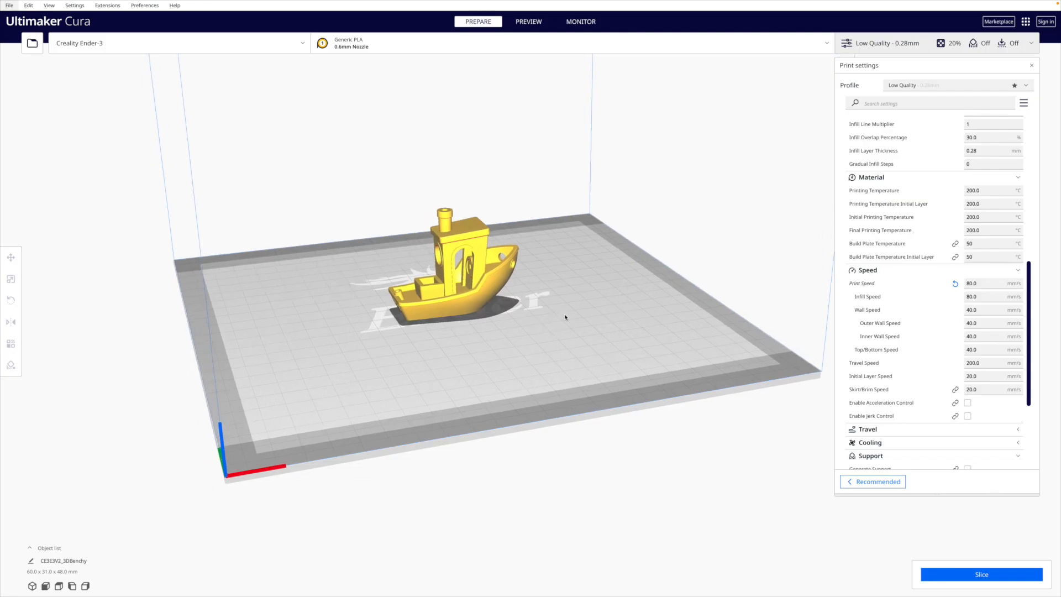
- Slice the Benchy at 80 mm/s for the Ender-3, giving a 1 hour, 13 g estimate
{"action": "left_click", "coordinate": [11, 300]}
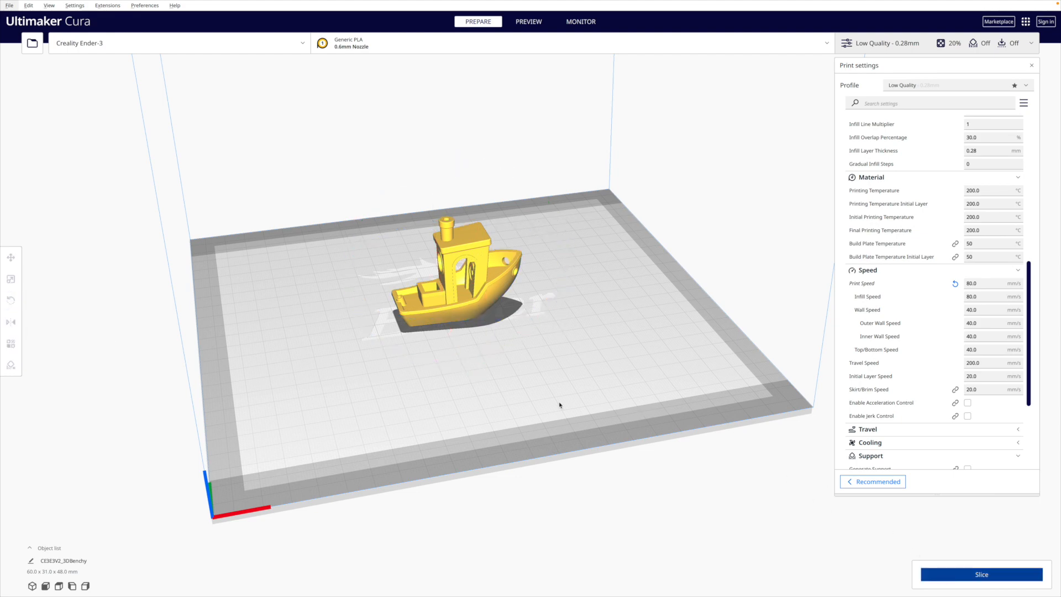
{"action": "left_click", "coordinate": [981, 573]}
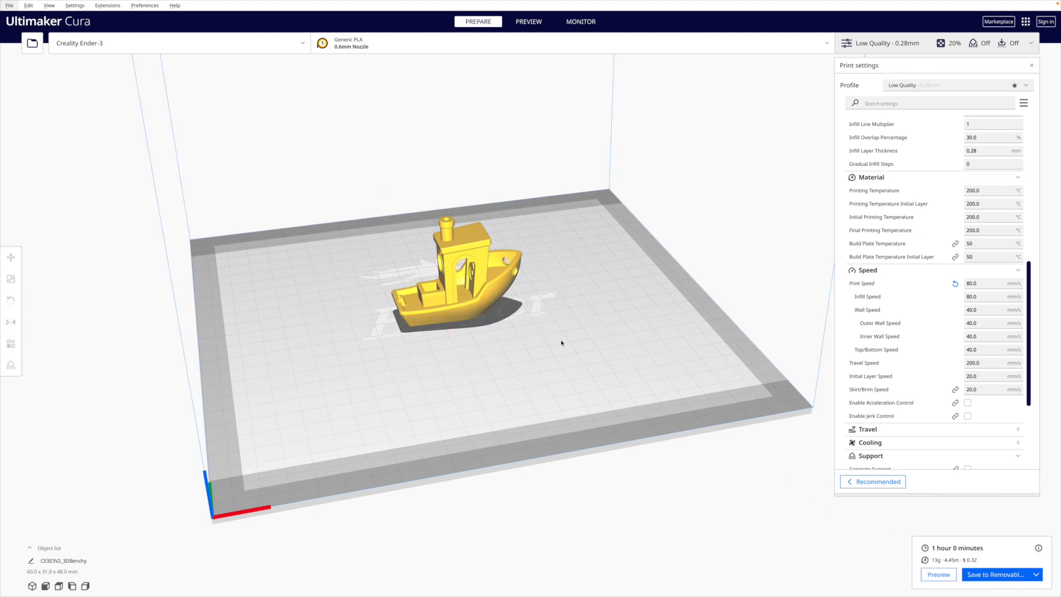